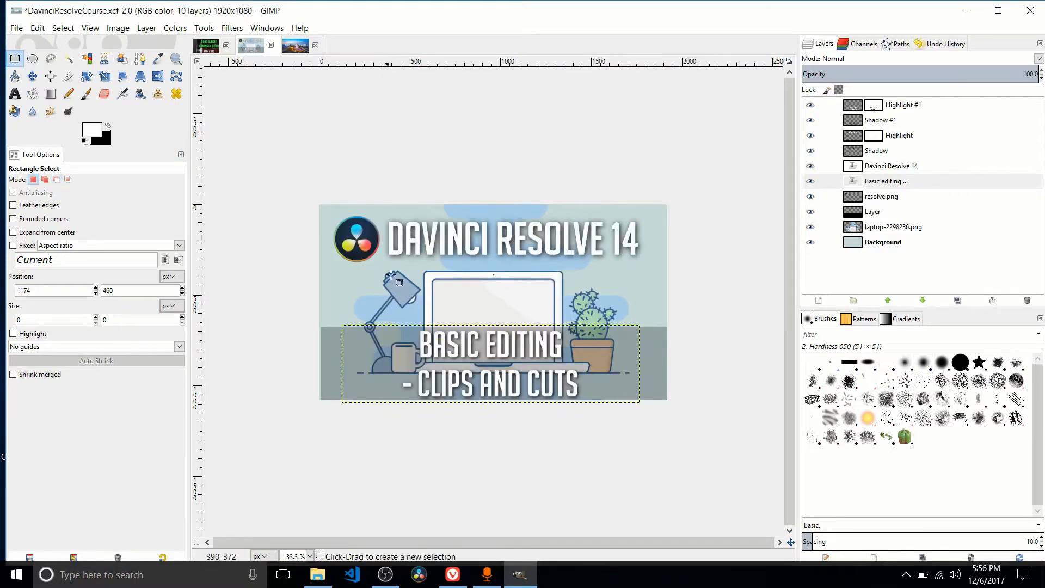
{"action": "mouse_move", "coordinate": [412, 221]}
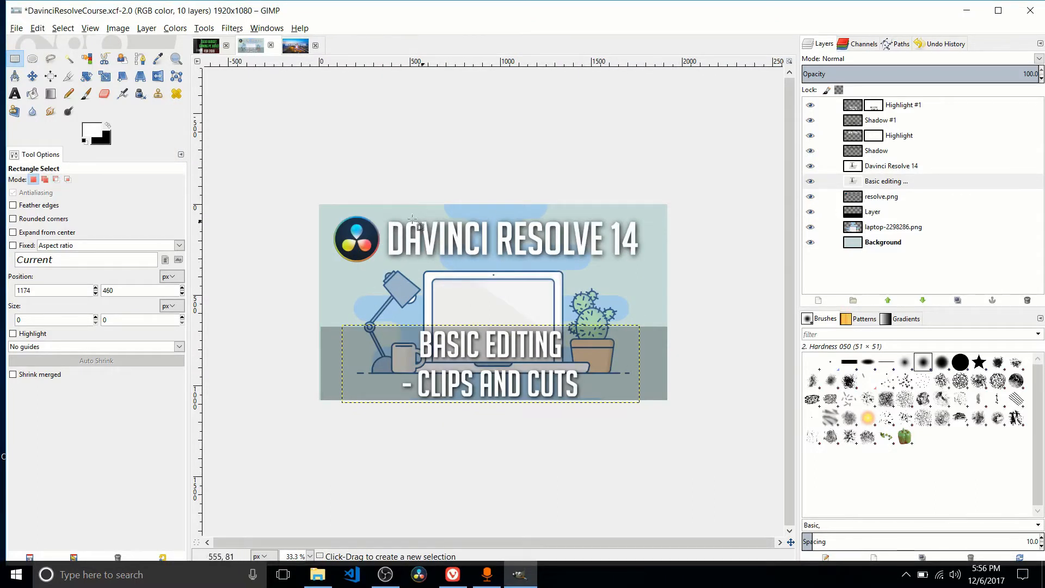
{"action": "mouse_move", "coordinate": [382, 232]}
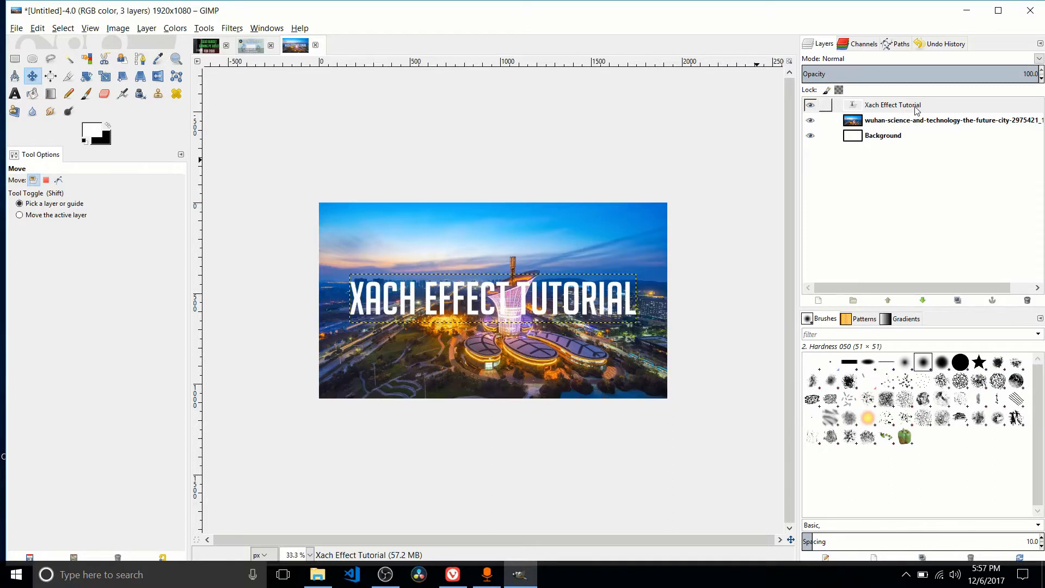
Load the title text layer's letter shapes as a selection via Alpha to Selection
{"action": "right_click", "coordinate": [893, 105]}
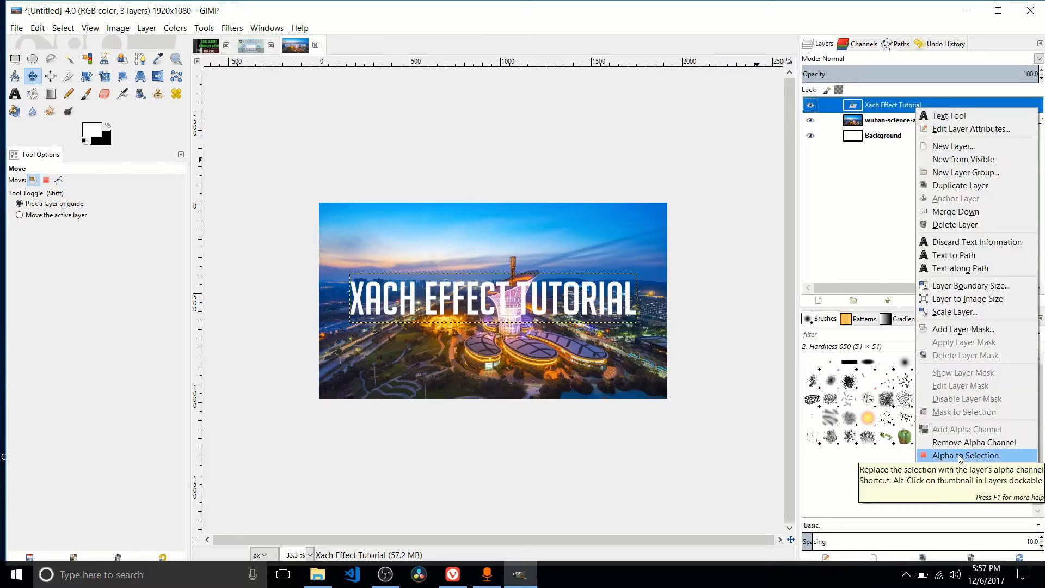
{"action": "left_click", "coordinate": [961, 455]}
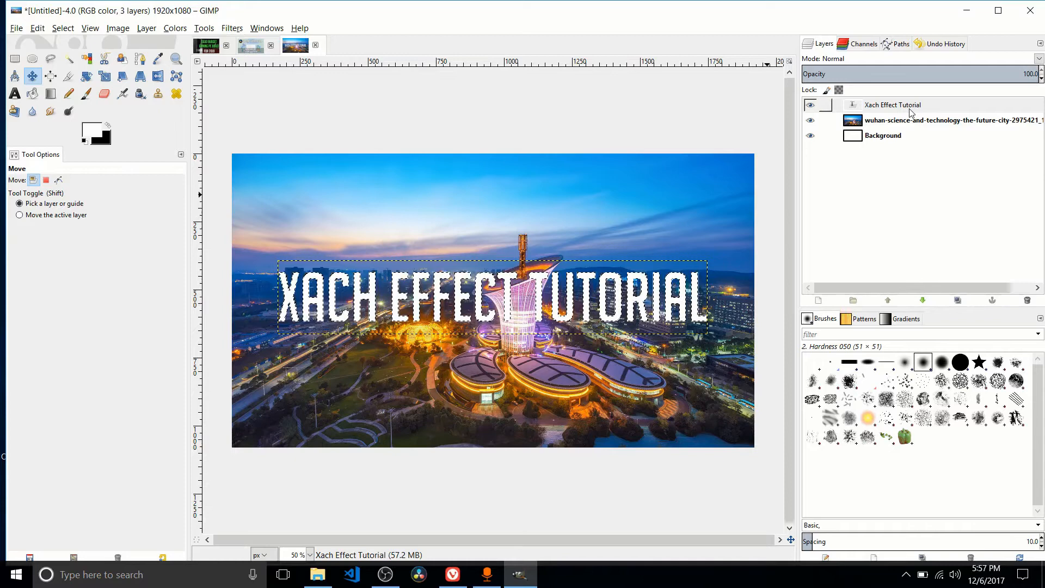
{"action": "right_click", "coordinate": [893, 104]}
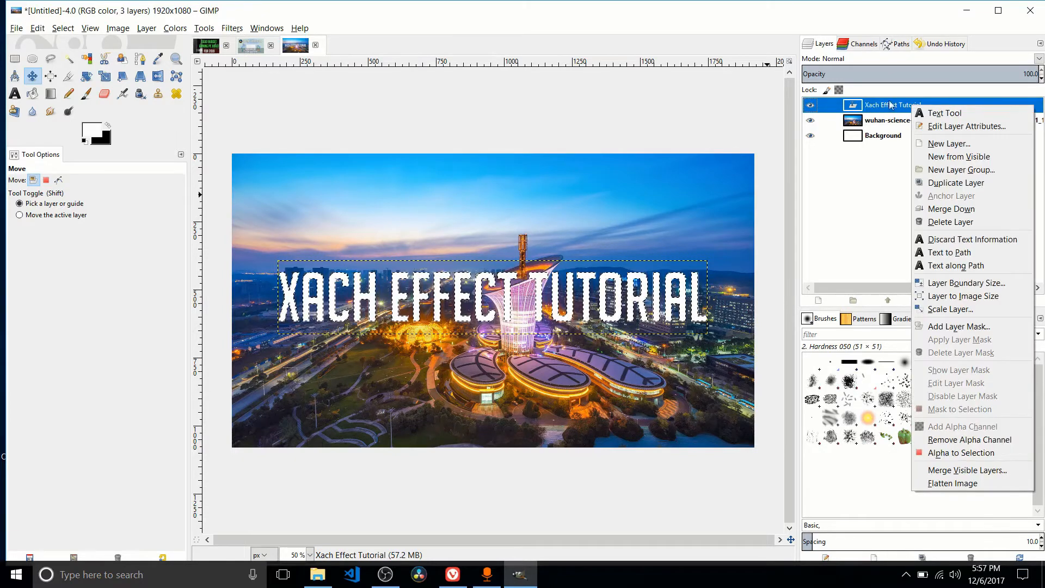
{"action": "mouse_move", "coordinate": [961, 453]}
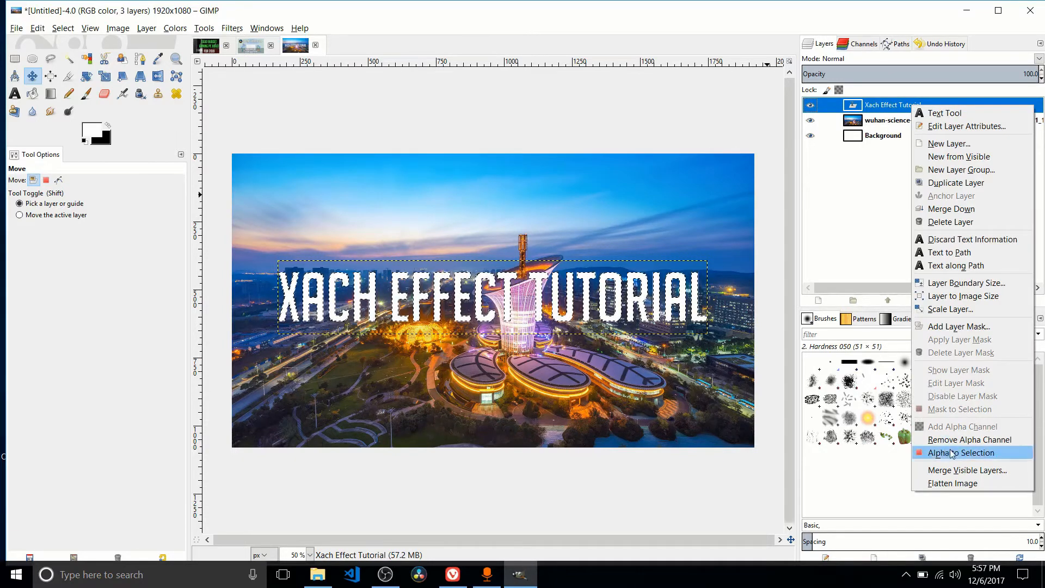
{"action": "left_click", "coordinate": [965, 453]}
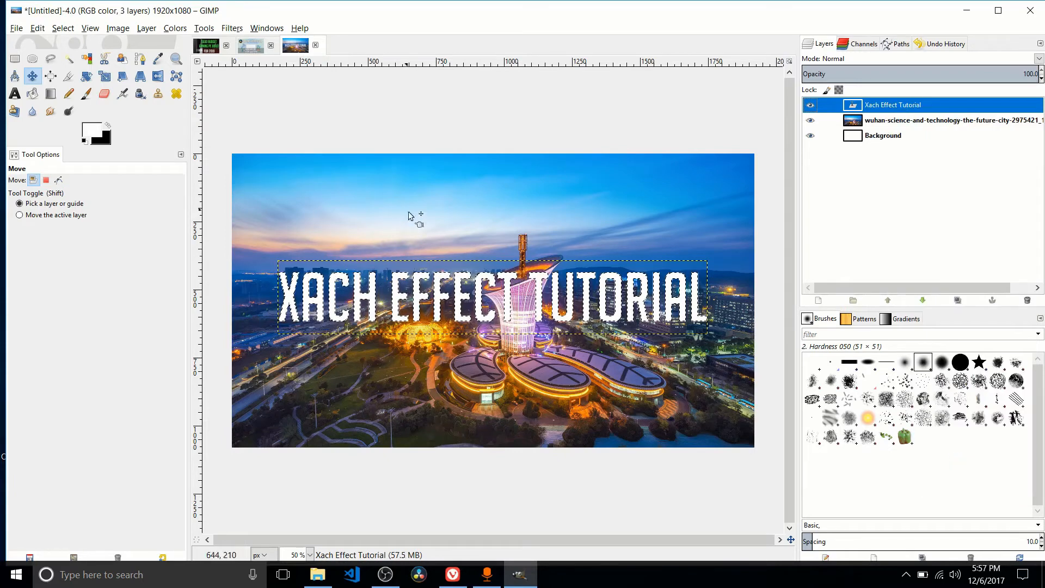
{"action": "mouse_move", "coordinate": [418, 222]}
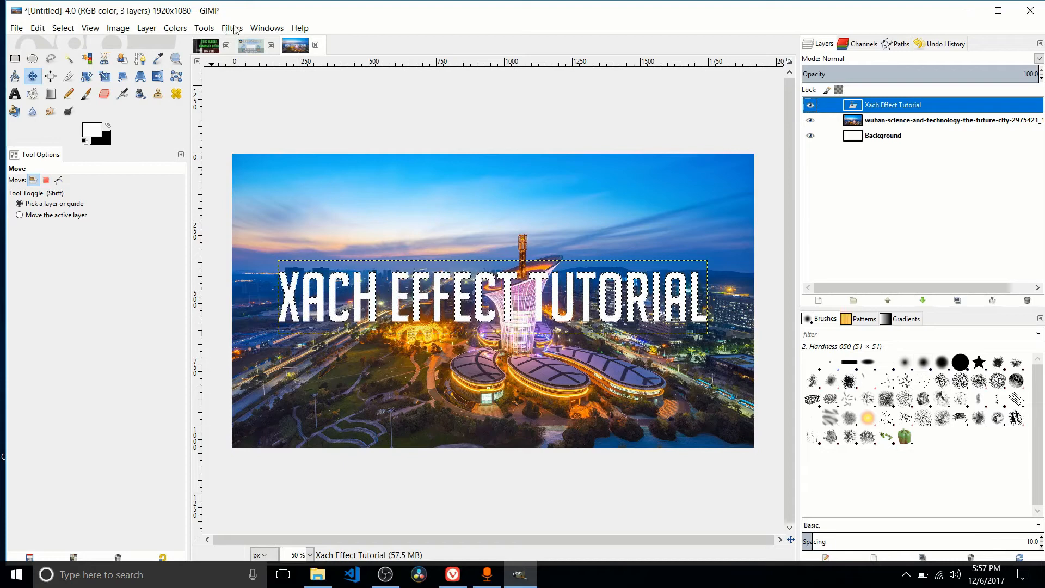
Bring up Filters > Light and Shadow > Xach-Effect for the selected letters
{"action": "left_click", "coordinate": [232, 28]}
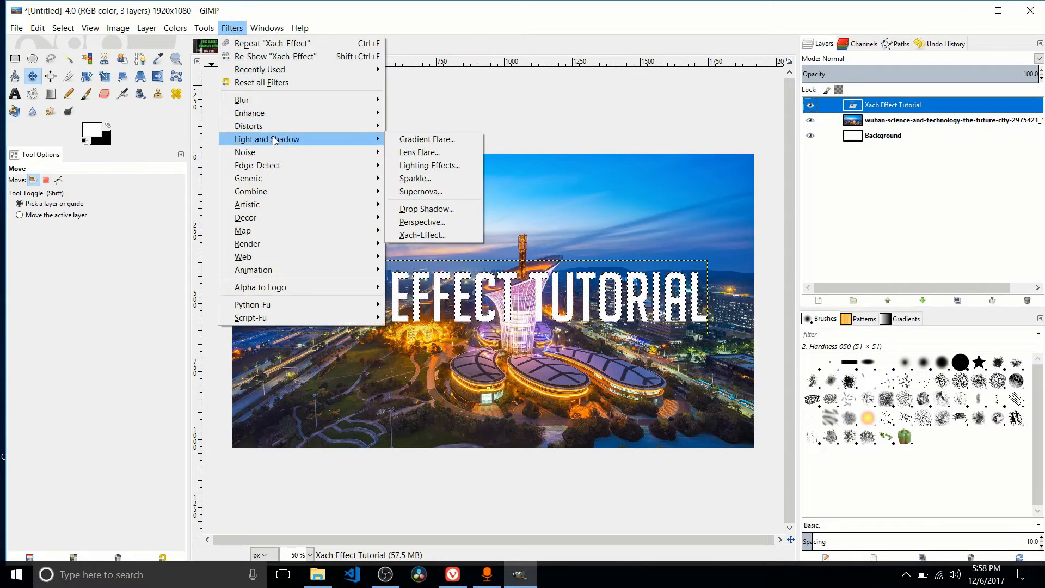
{"action": "mouse_move", "coordinate": [423, 222]}
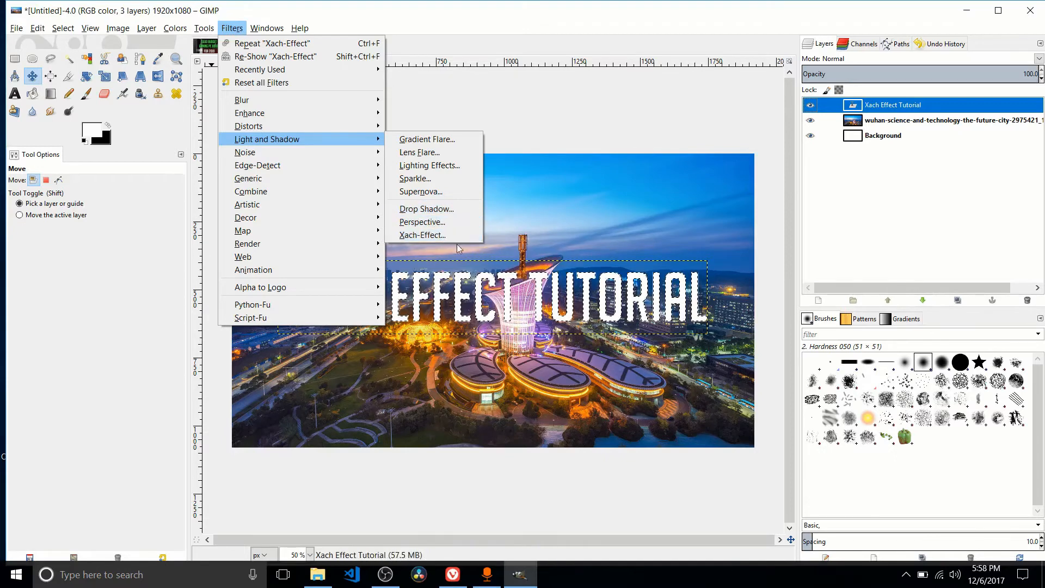
{"action": "left_click", "coordinate": [422, 235]}
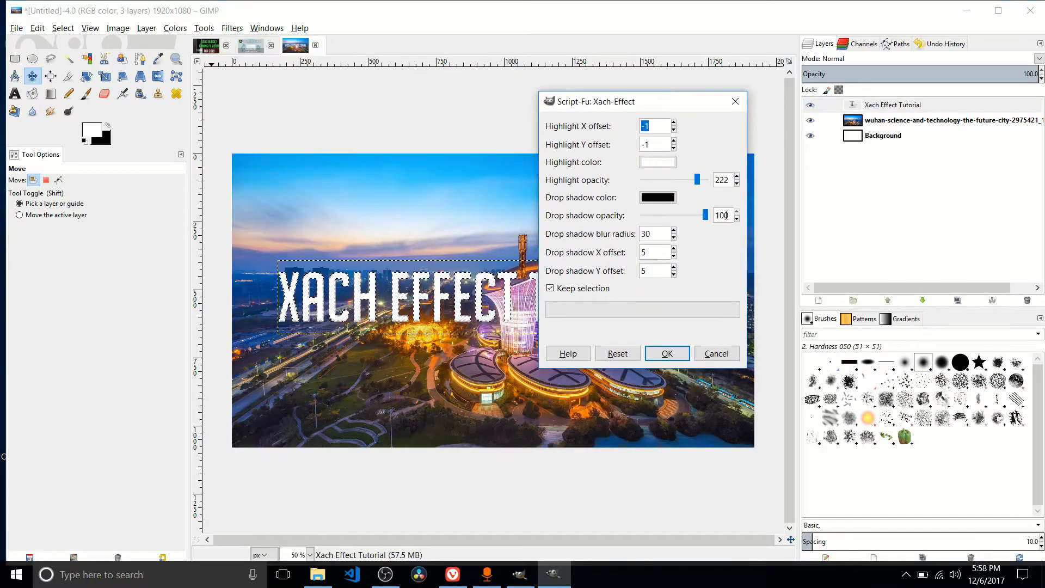
Test Highlight opacity values, settling on 153, then close the dialog without applying
{"action": "left_click", "coordinate": [652, 233]}
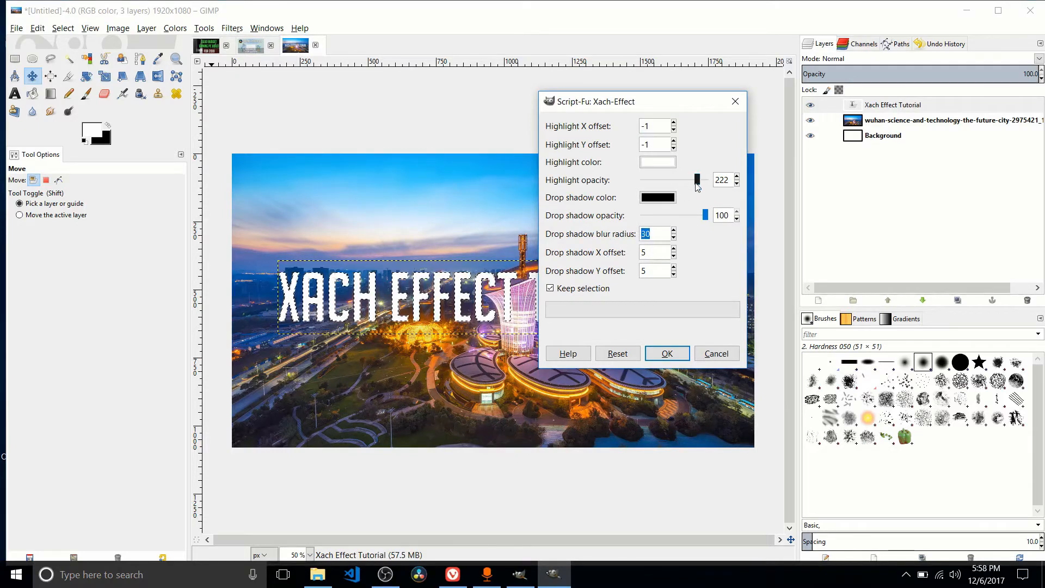
{"action": "left_click_drag", "start_coordinate": [696, 180], "coordinate": [655, 180]}
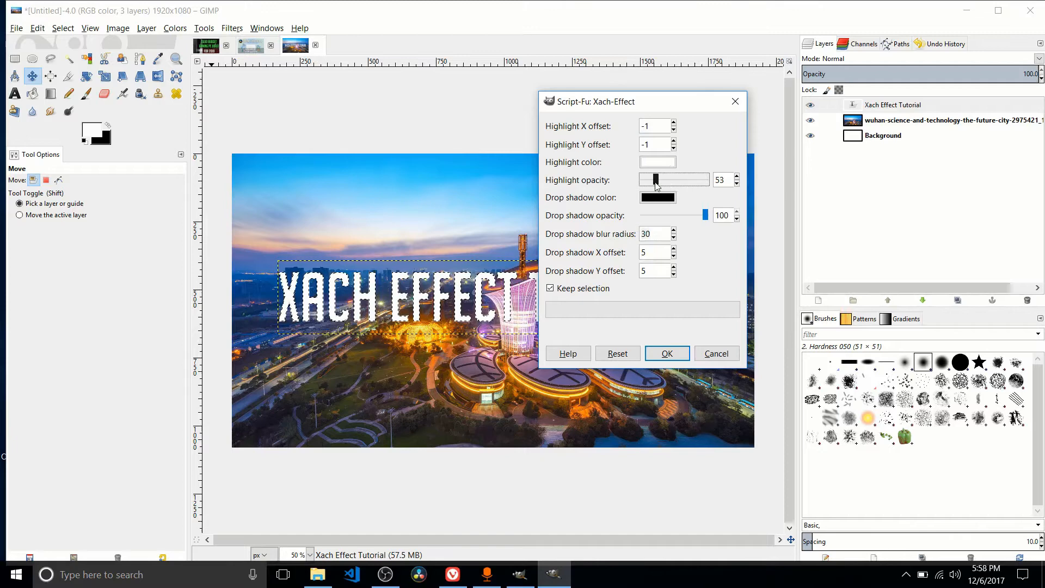
{"action": "left_click_drag", "start_coordinate": [654, 180], "coordinate": [691, 180]}
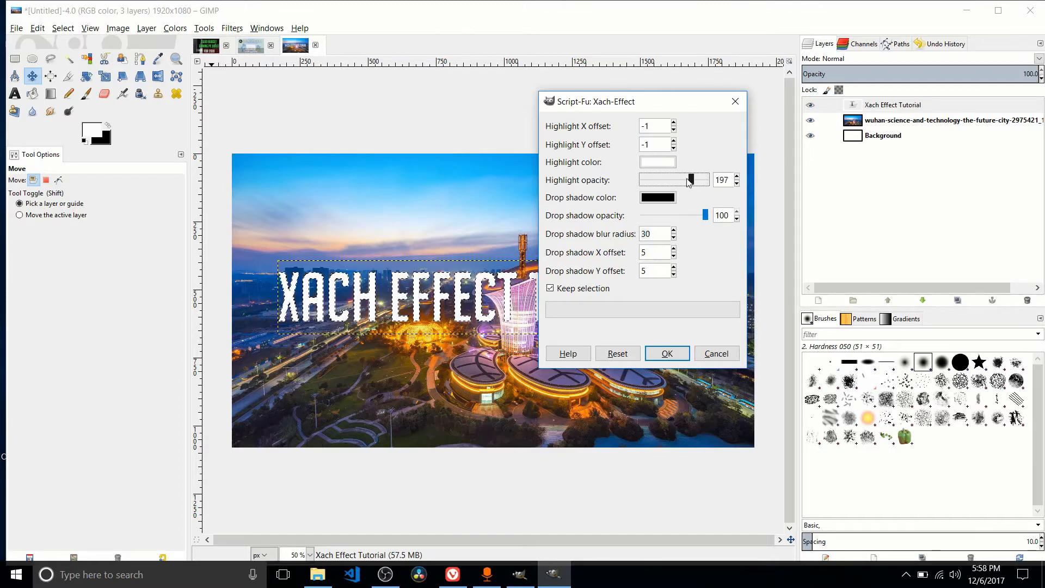
{"action": "left_click_drag", "start_coordinate": [691, 180], "coordinate": [657, 180]}
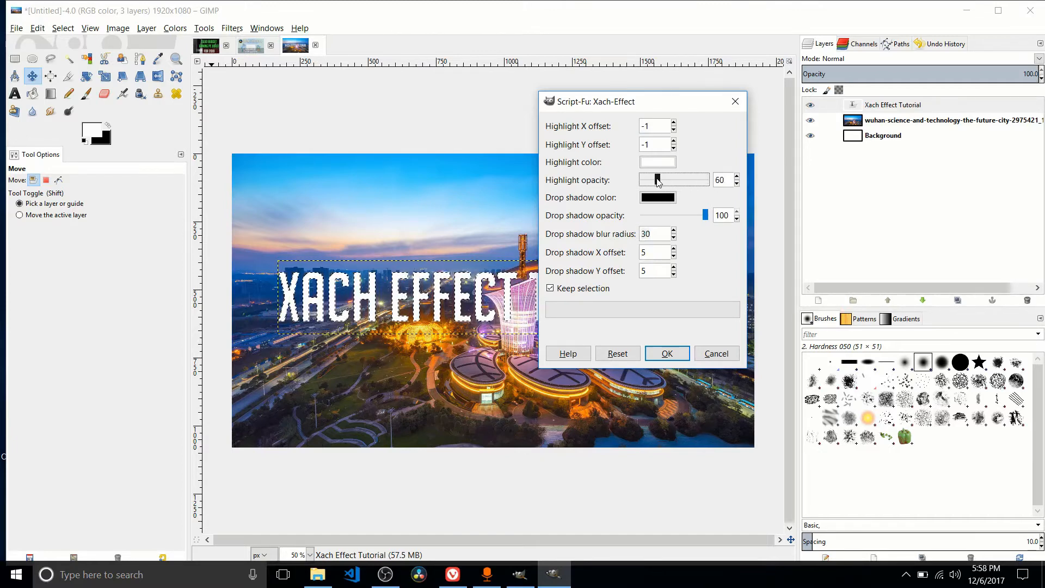
{"action": "left_click_drag", "start_coordinate": [658, 180], "coordinate": [675, 180]}
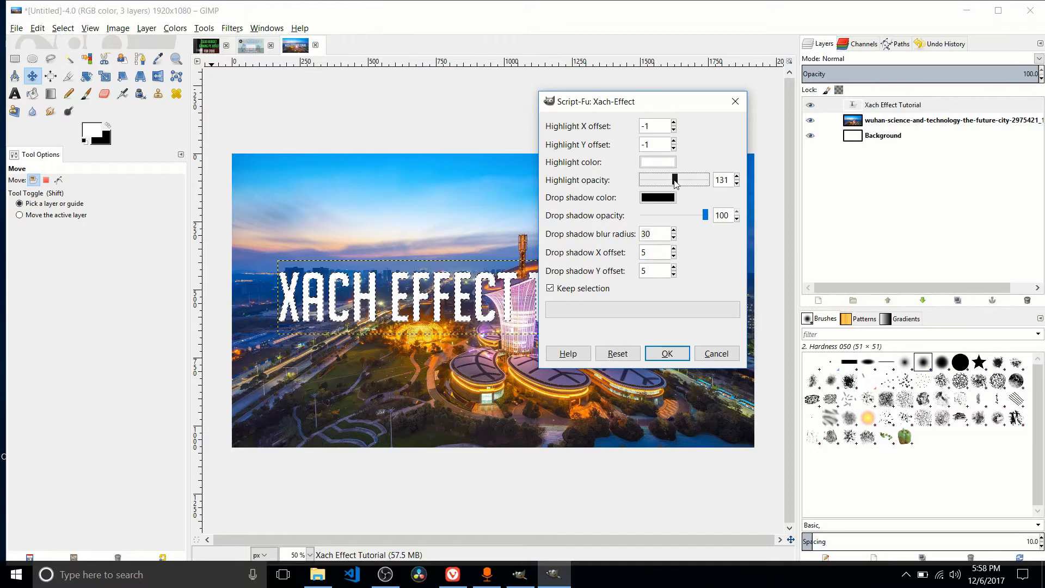
{"action": "left_click_drag", "start_coordinate": [674, 179], "coordinate": [681, 179]}
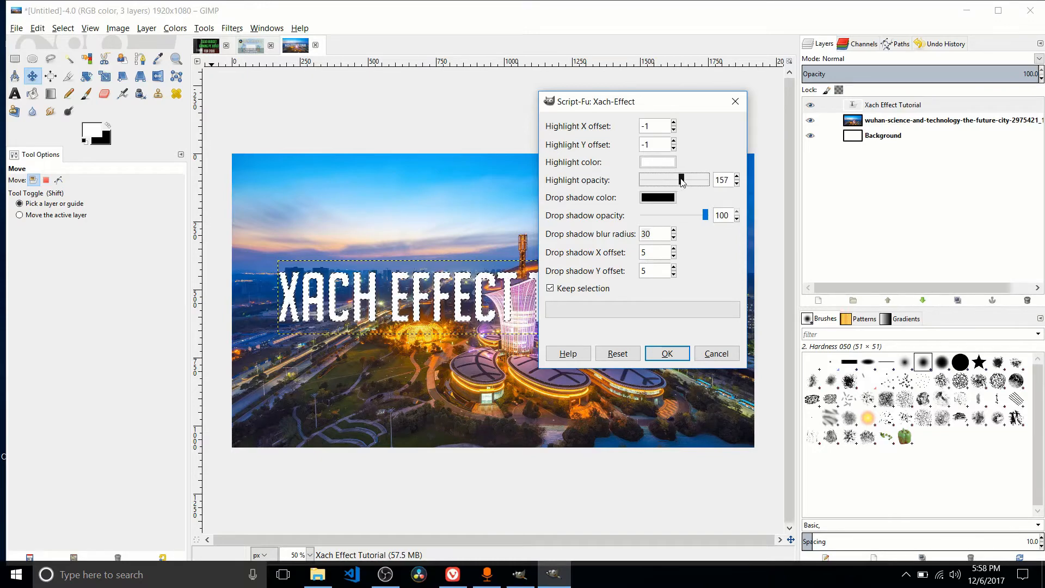
{"action": "left_click_drag", "start_coordinate": [683, 180], "coordinate": [680, 180]}
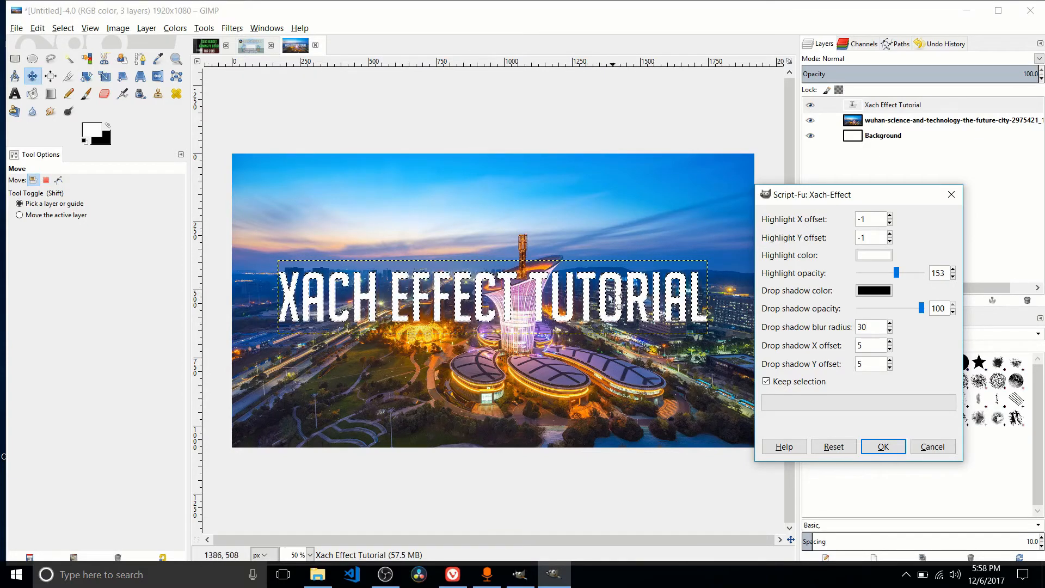
{"action": "left_click", "coordinate": [869, 327]}
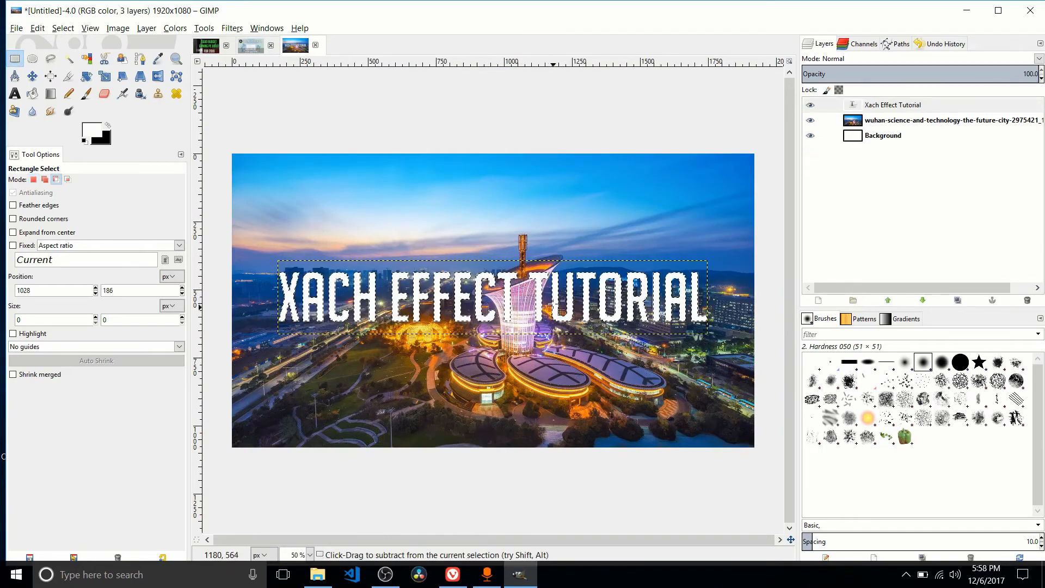
Set the title font size to 300 px and centre the text layer over the city
{"action": "left_click", "coordinate": [16, 93]}
{"action": "type", "text": "3"}
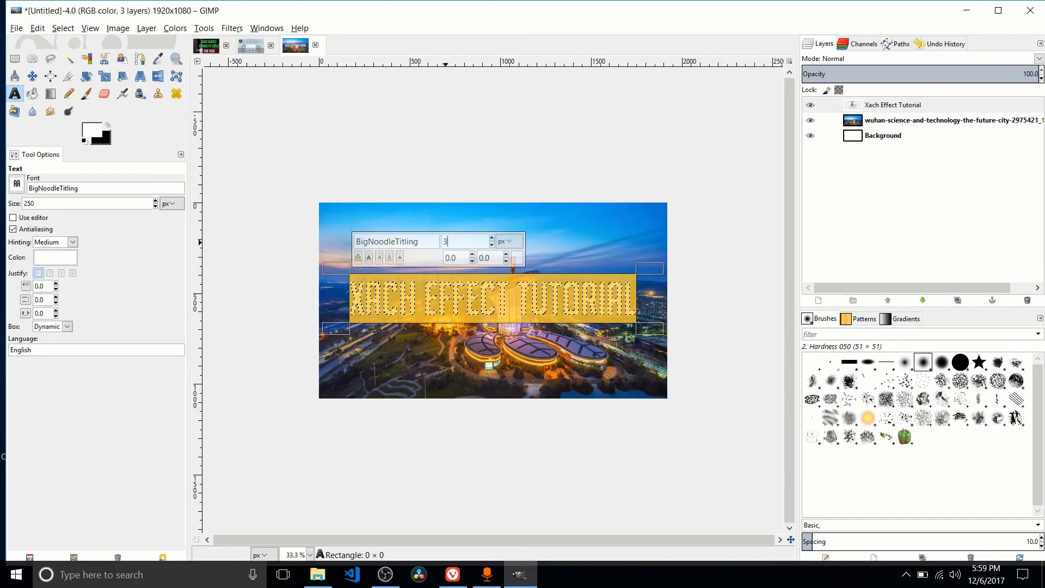
{"action": "type", "text": "00"}
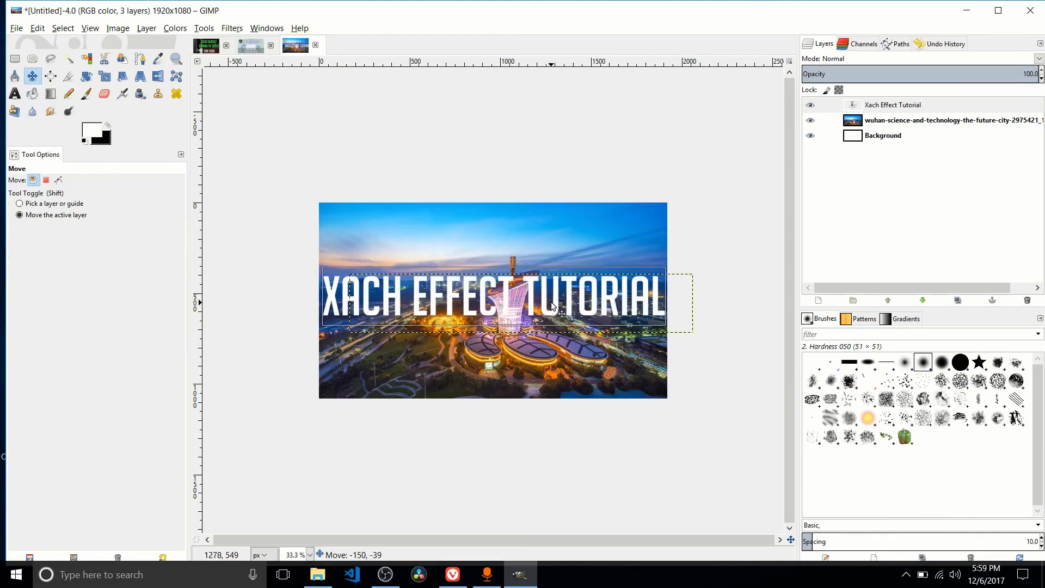
{"action": "left_click", "coordinate": [15, 94]}
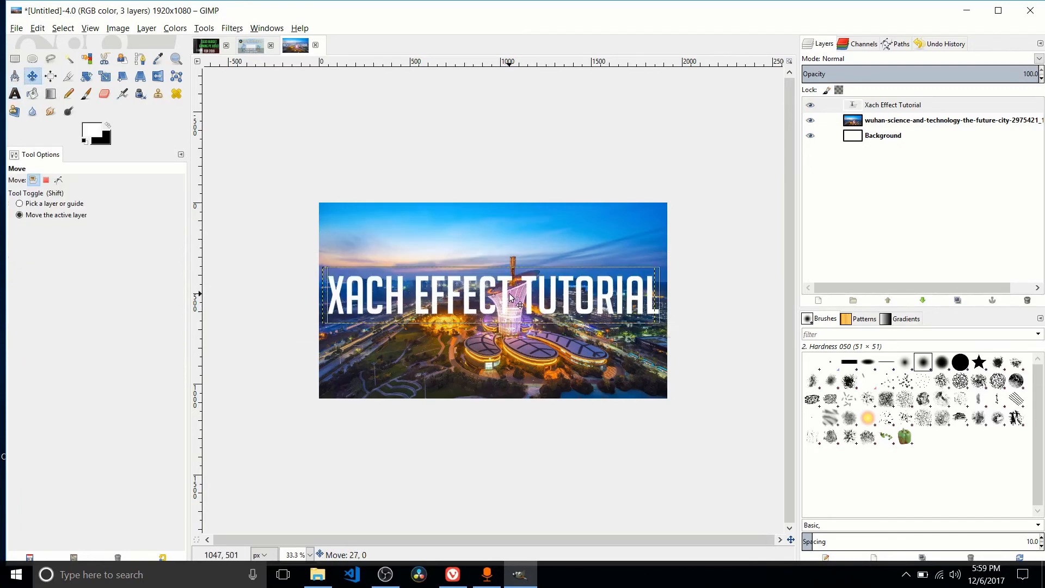
{"action": "right_click", "coordinate": [893, 105]}
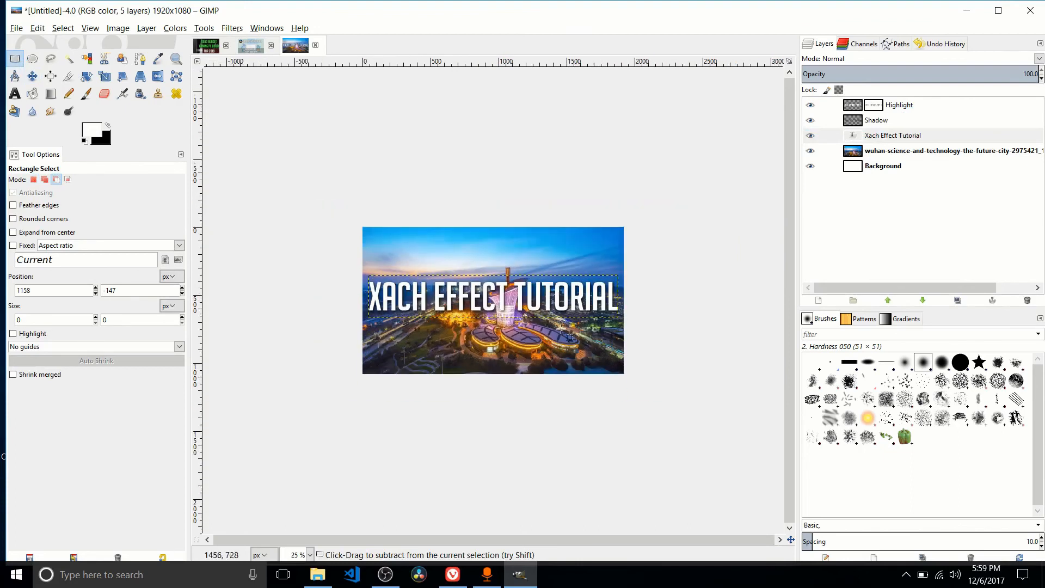
{"action": "mouse_move", "coordinate": [527, 303]}
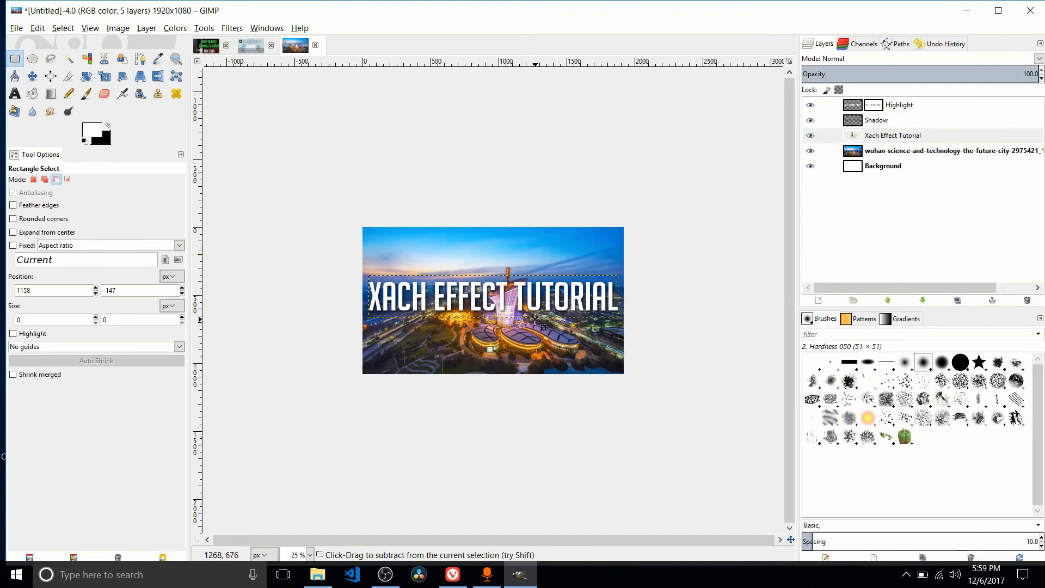
{"action": "mouse_move", "coordinate": [539, 328]}
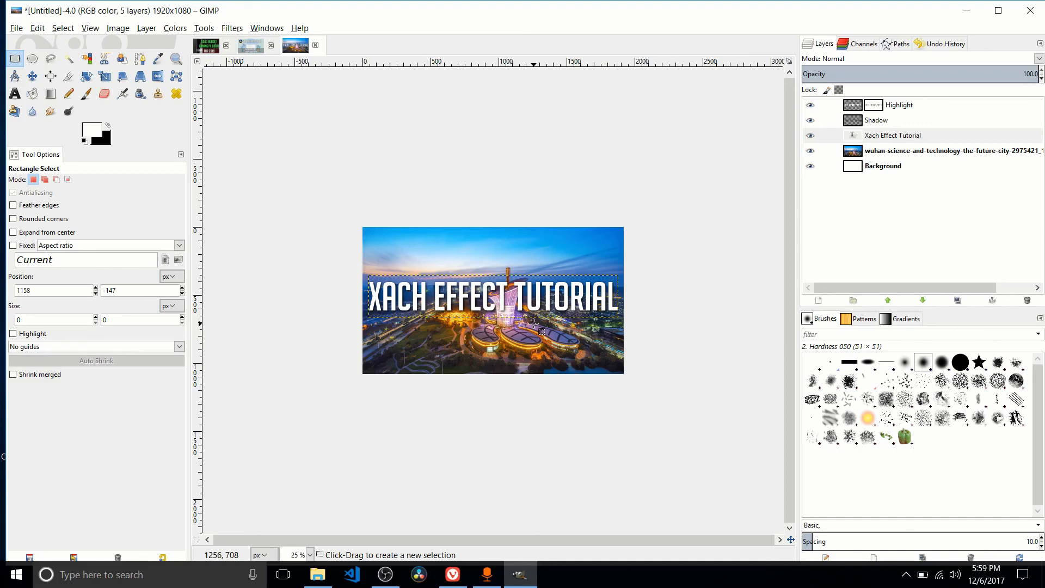
{"action": "mouse_move", "coordinate": [556, 327]}
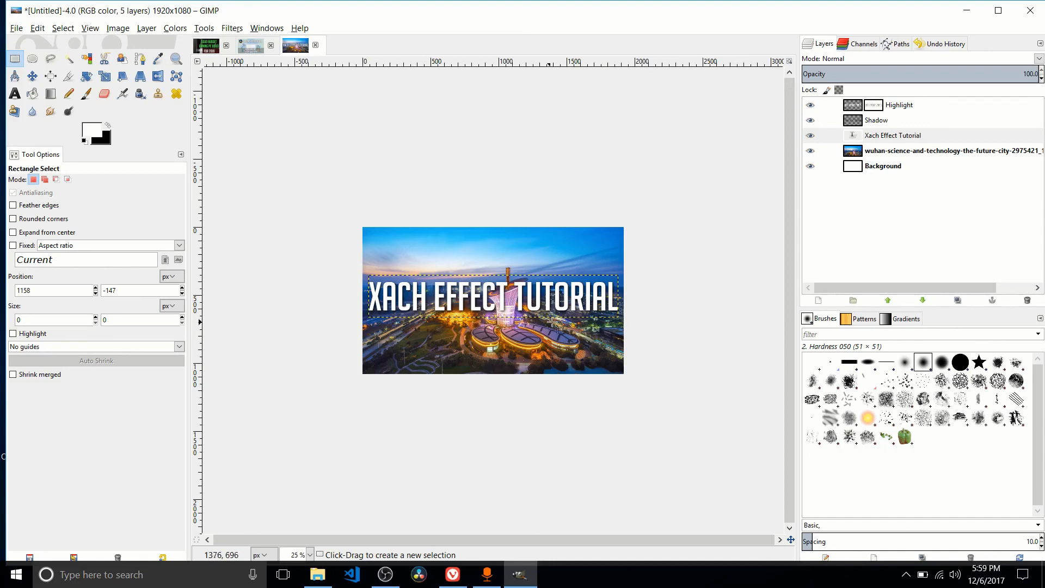